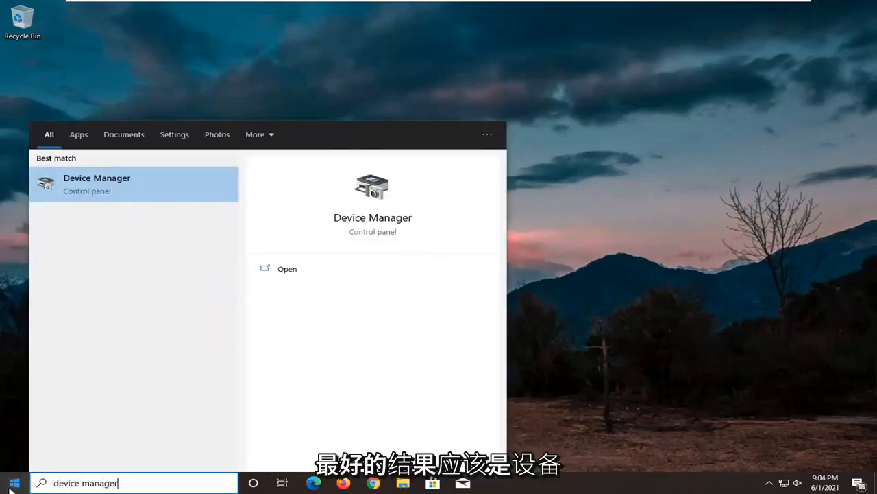
pyautogui.moveTo(142, 211)
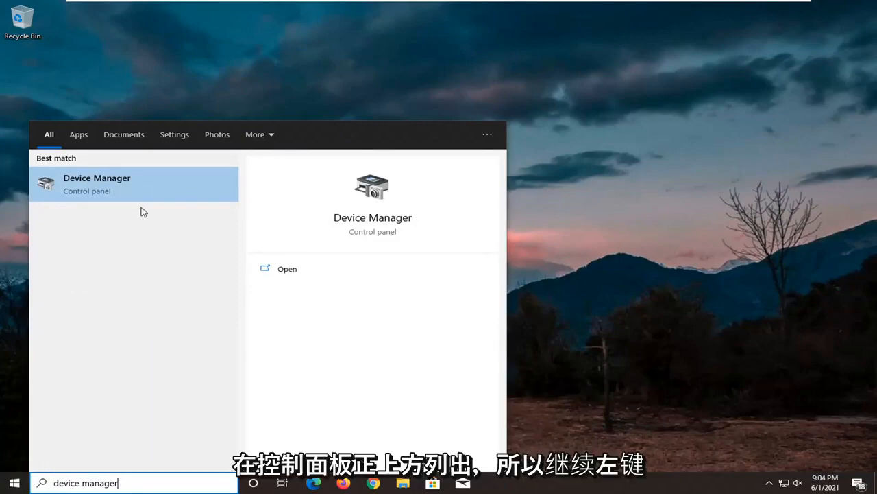
# - Open Device Manager from the 'device manager' search results
pyautogui.click(97, 183)
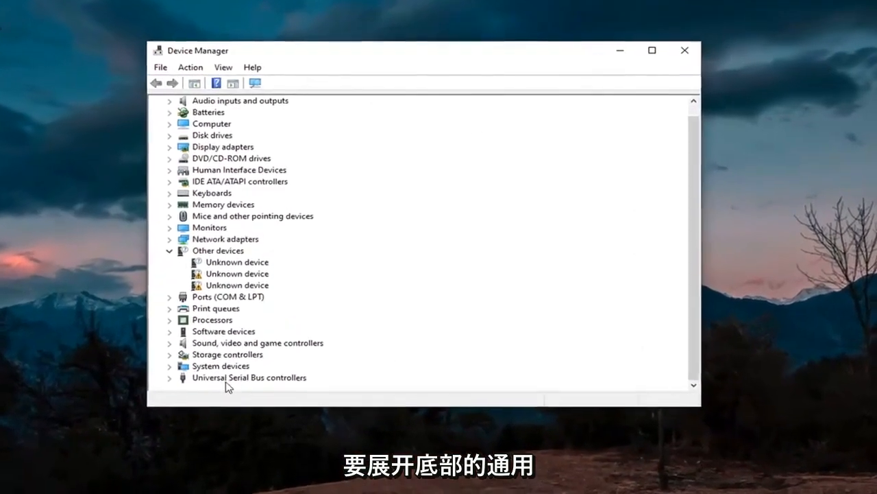
# - Expand Universal Serial Bus controllers and right-click the Standard USB 3.1 eXtensible Host Controller
pyautogui.click(247, 394)
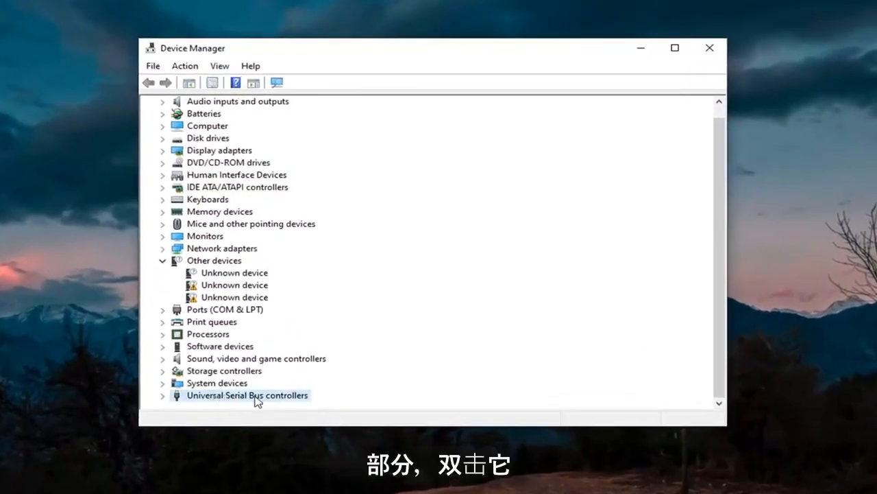
pyautogui.doubleClick(247, 395)
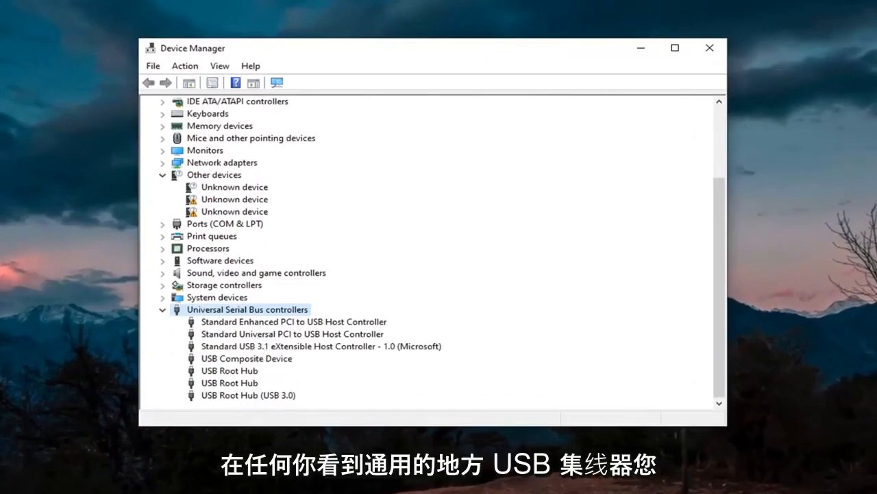
pyautogui.click(246, 358)
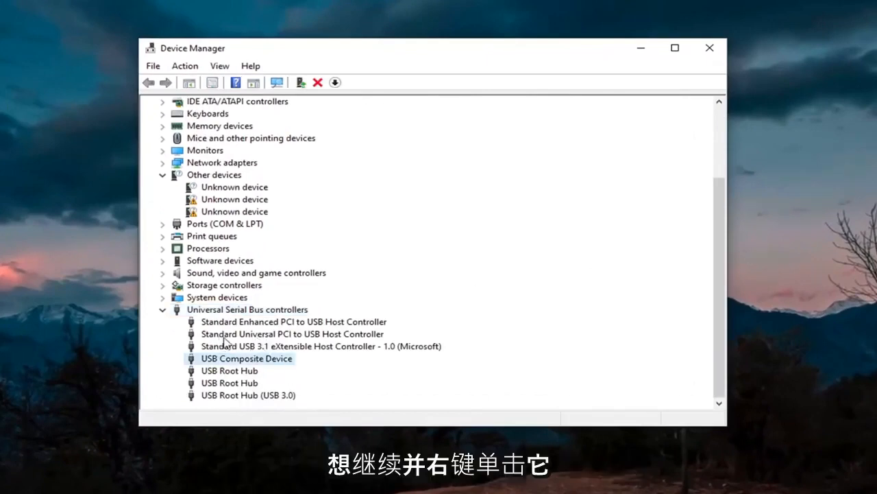
pyautogui.click(320, 345)
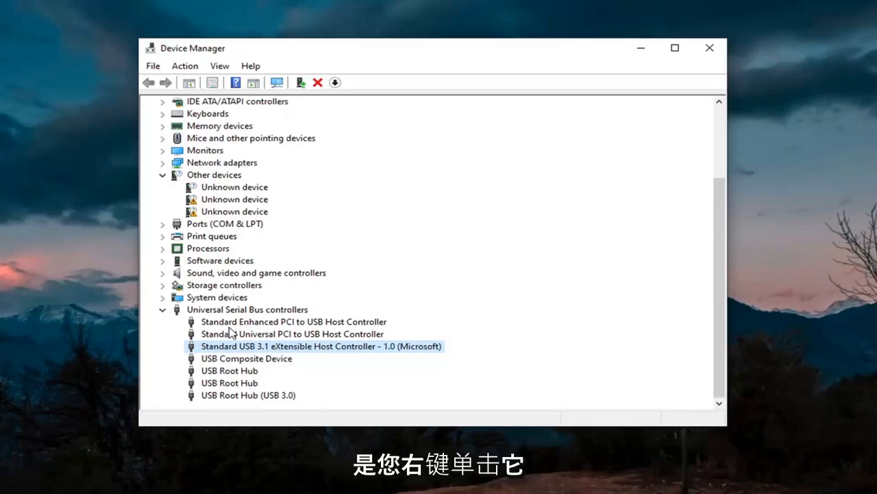
pyautogui.rightClick(320, 345)
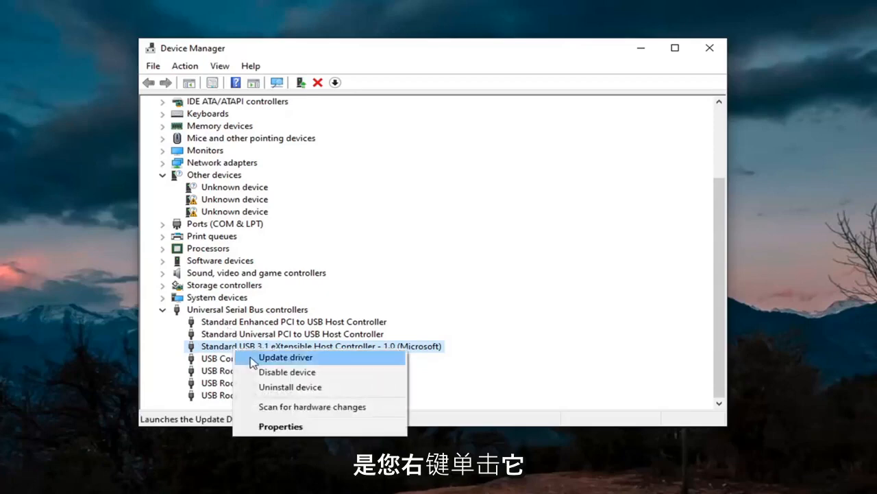
# - Update the USB 3.1 host controller to the local USB xHCI Compliant Host Controller driver
pyautogui.click(285, 357)
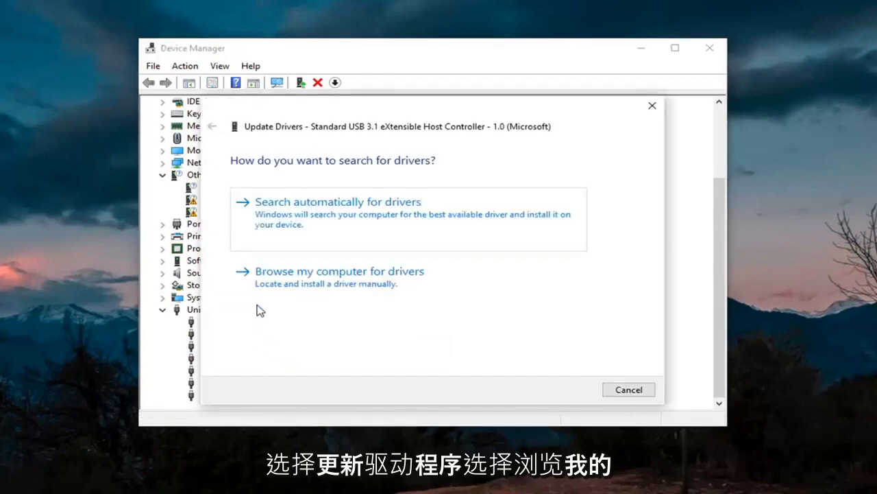
pyautogui.click(339, 271)
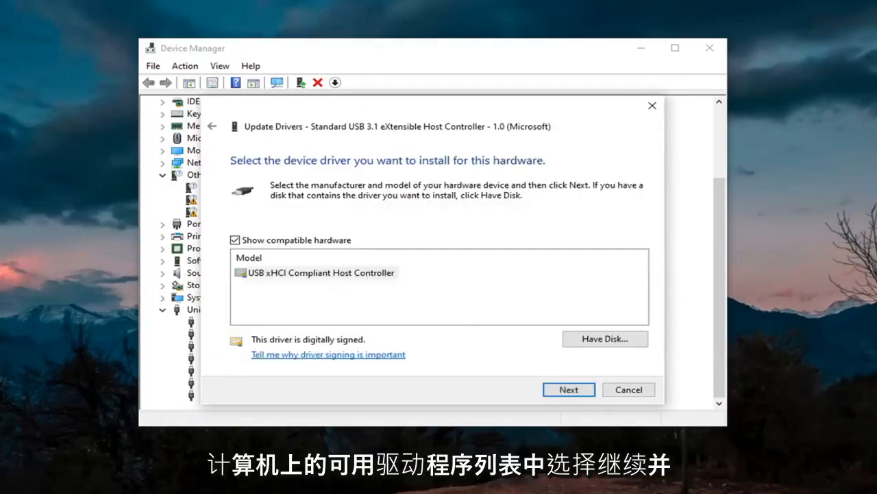
pyautogui.click(568, 390)
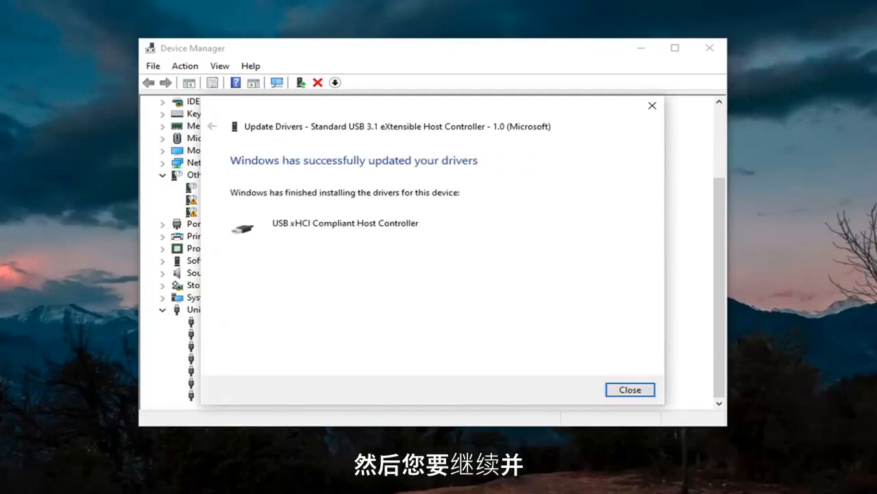
pyautogui.click(629, 389)
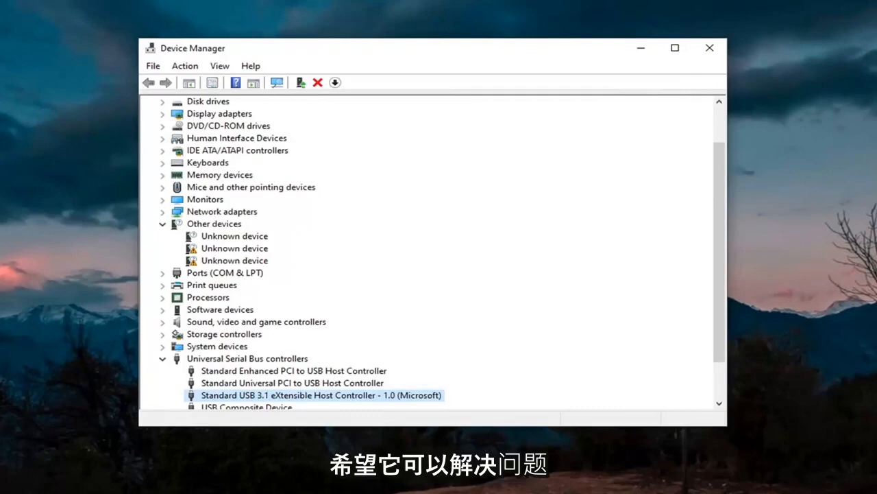
pyautogui.moveTo(265, 299)
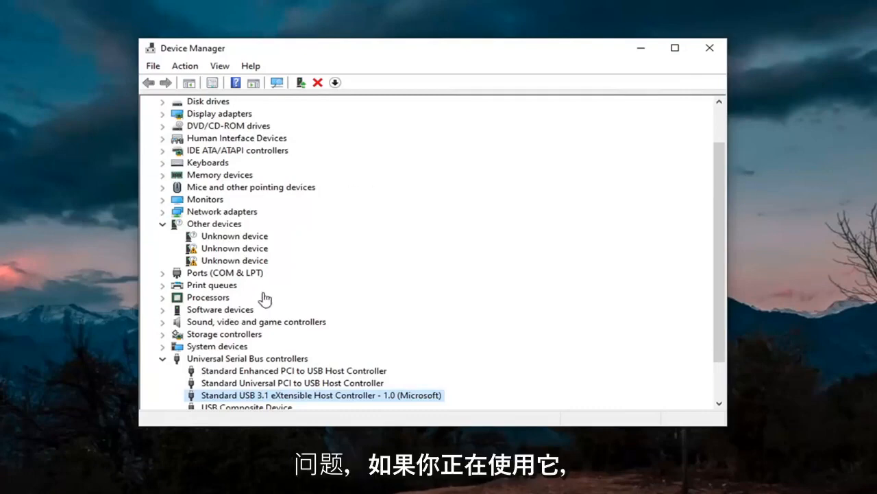
pyautogui.moveTo(702, 56)
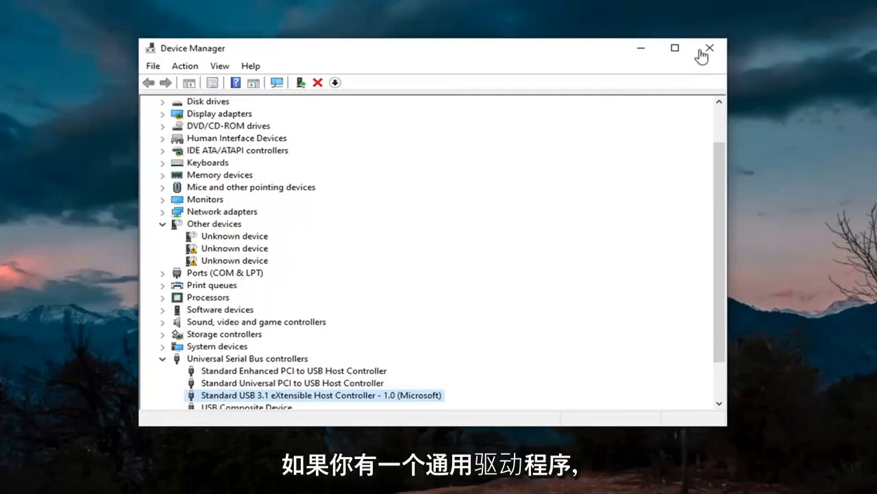
# - Close the Device Manager window
pyautogui.click(709, 48)
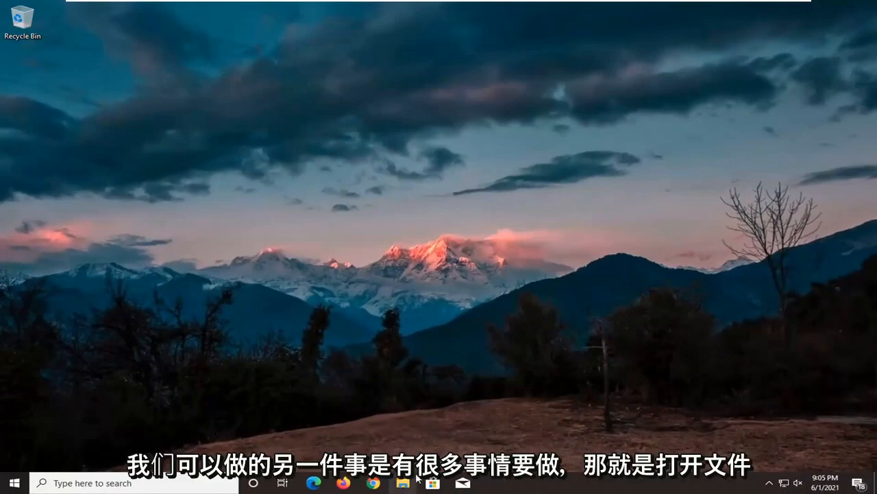
# - Open File Explorer at This PC and bring up Local Disk (C:) Properties
pyautogui.click(402, 482)
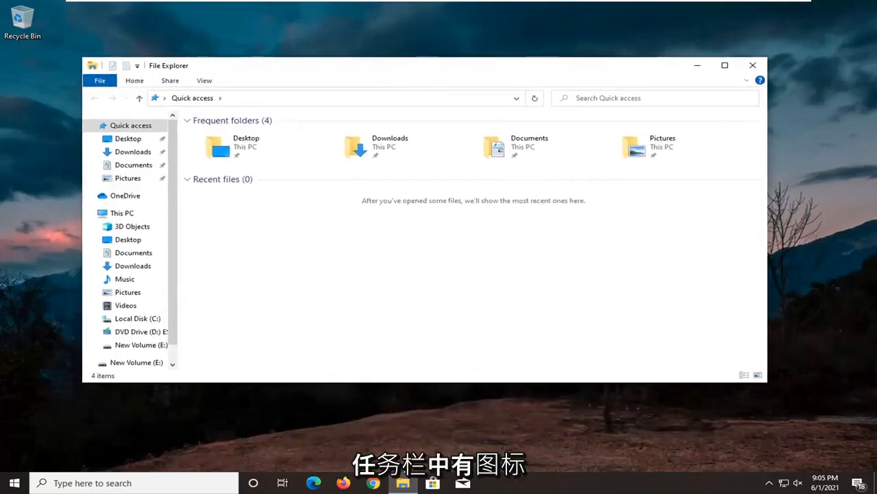
pyautogui.click(122, 213)
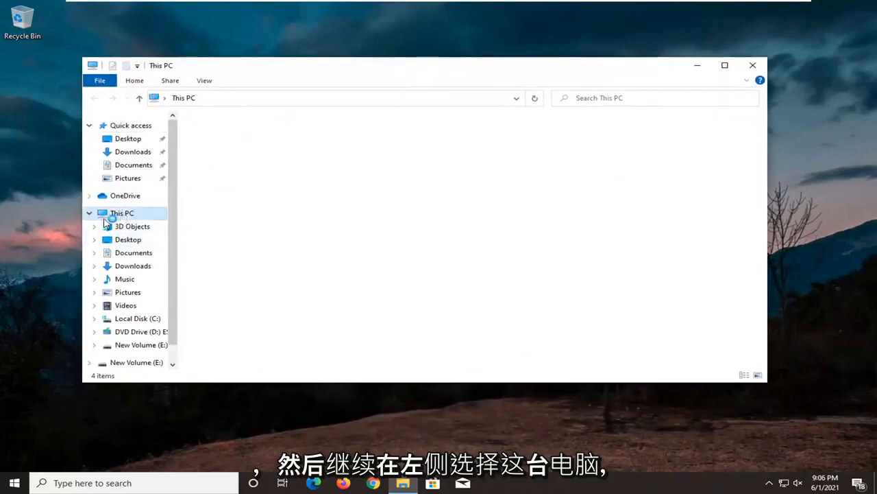
pyautogui.click(122, 213)
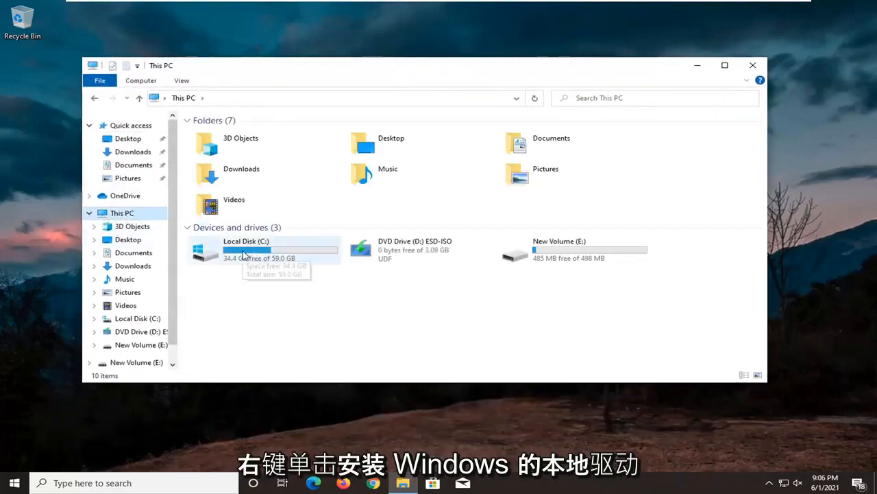
pyautogui.click(246, 249)
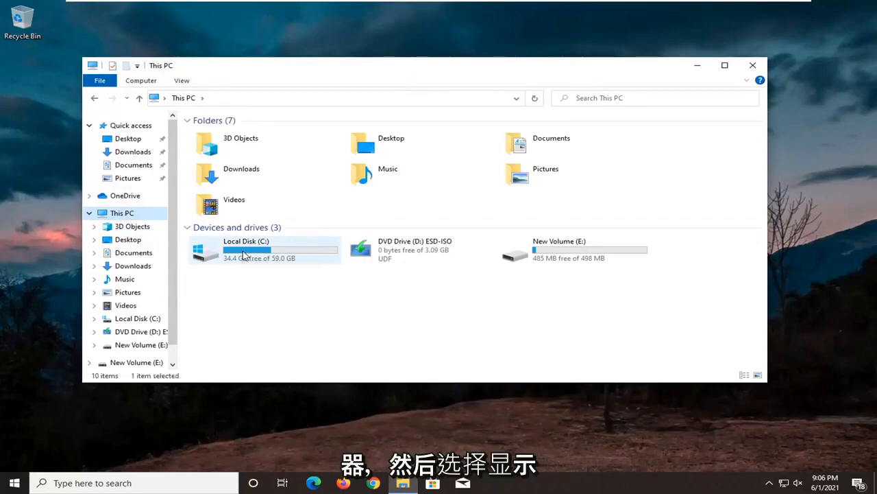
pyautogui.rightClick(245, 249)
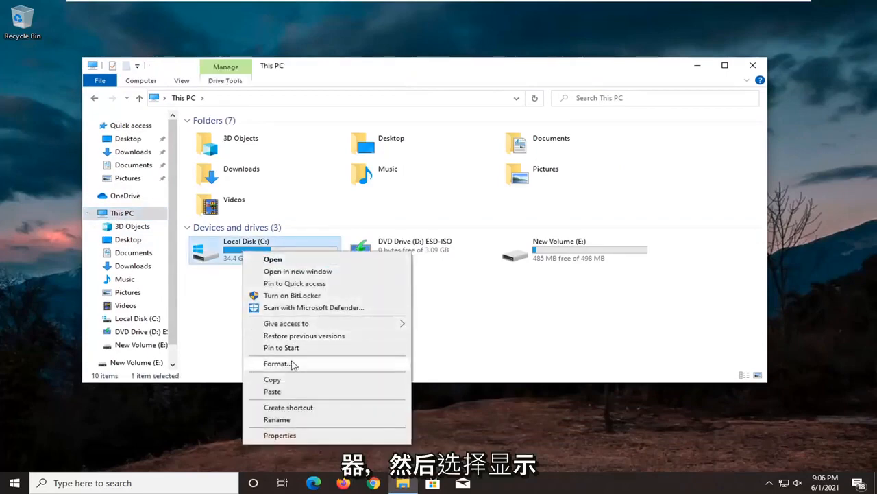
pyautogui.click(280, 434)
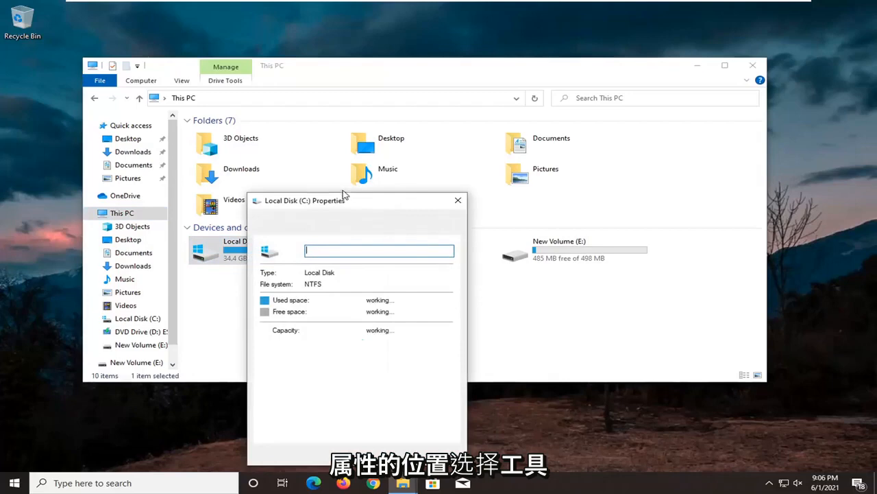
# - Run Error checking from the Tools tab of Local Disk (C:) Properties
pyautogui.click(377, 121)
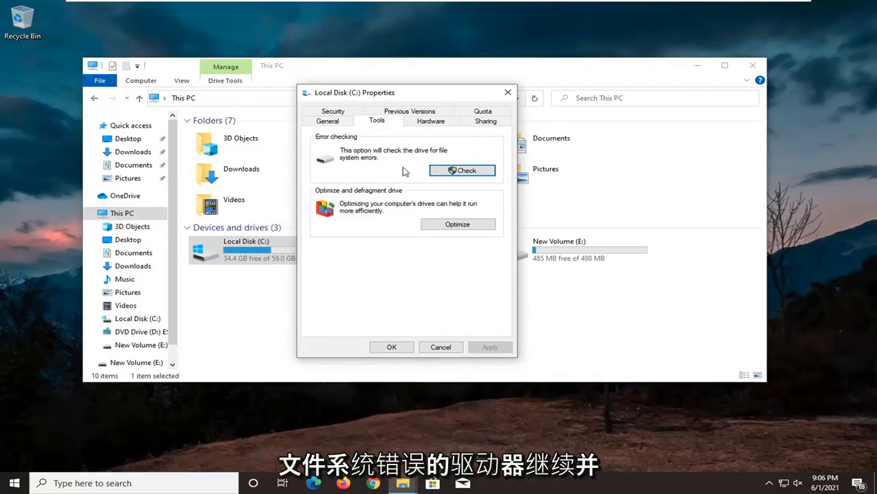
pyautogui.click(462, 170)
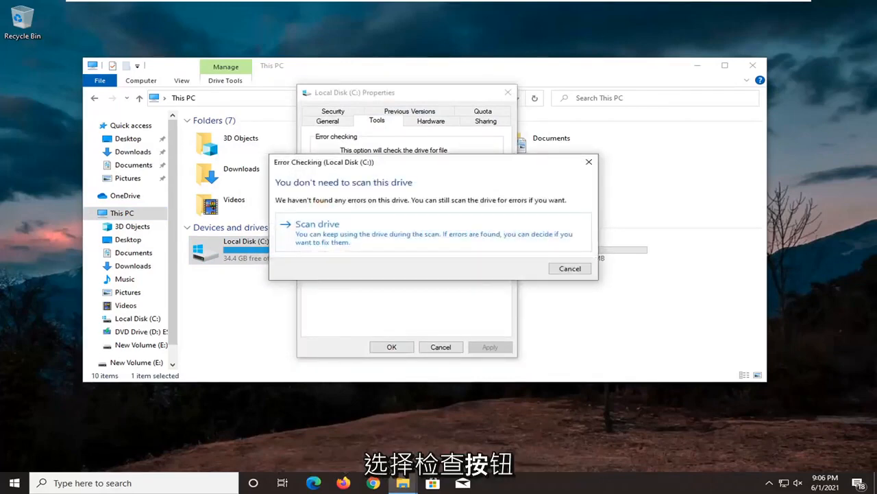
# - Scan Local Disk (C:) anyway and dismiss the no-errors result
pyautogui.click(317, 224)
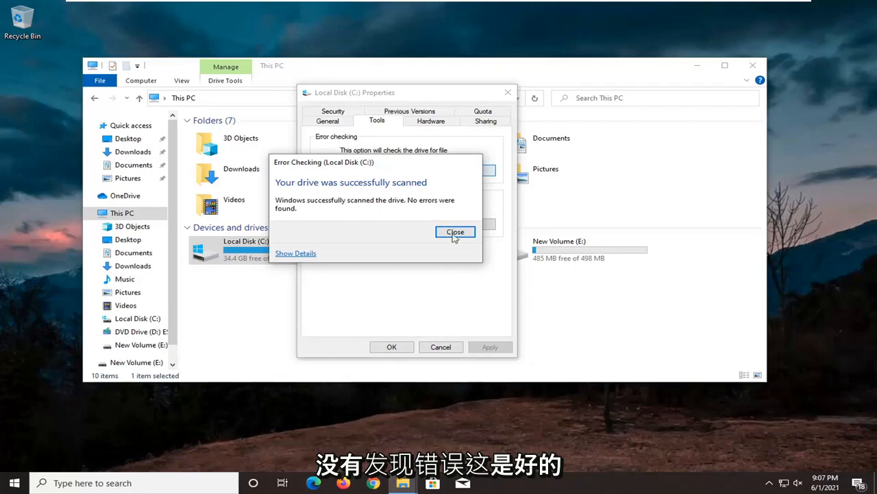
pyautogui.click(455, 232)
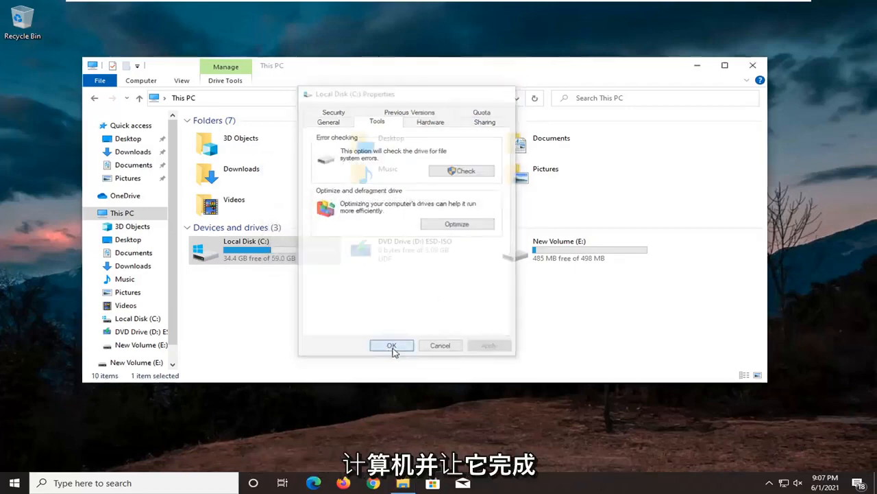
# - Close the This PC File Explorer window and return to Device Manager
pyautogui.click(392, 345)
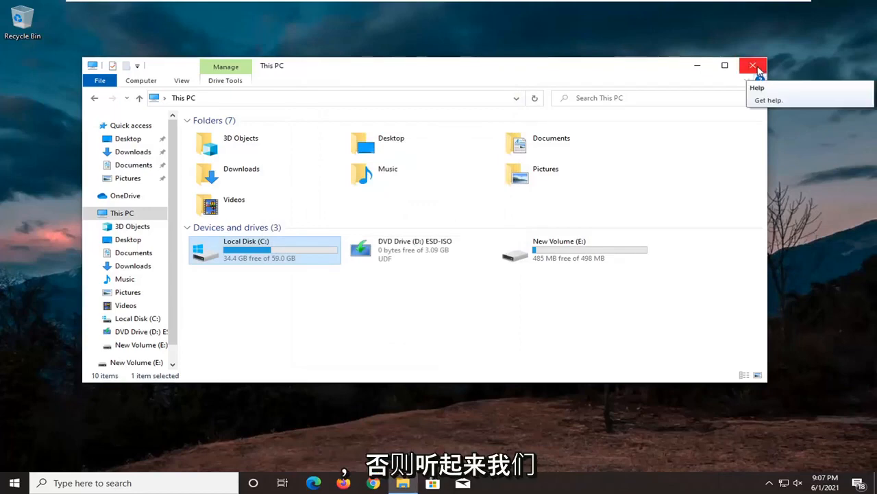
pyautogui.click(752, 65)
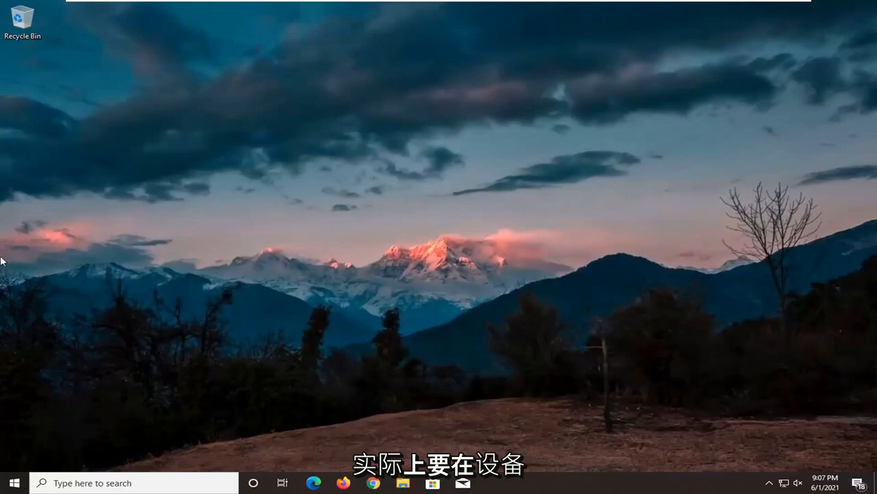
pyautogui.click(9, 483)
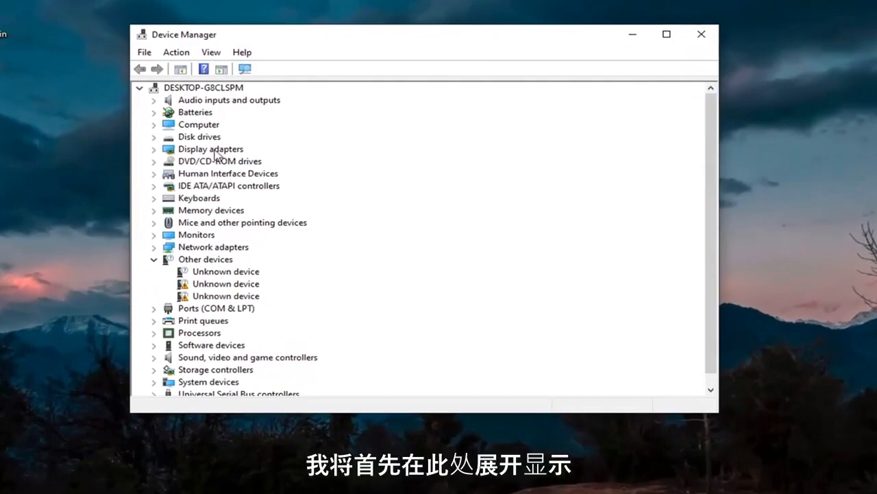
# - Reinstall the VMware SVGA 3D driver from its Driver tab, picking VMware SVGA 3D locally
pyautogui.rightClick(206, 161)
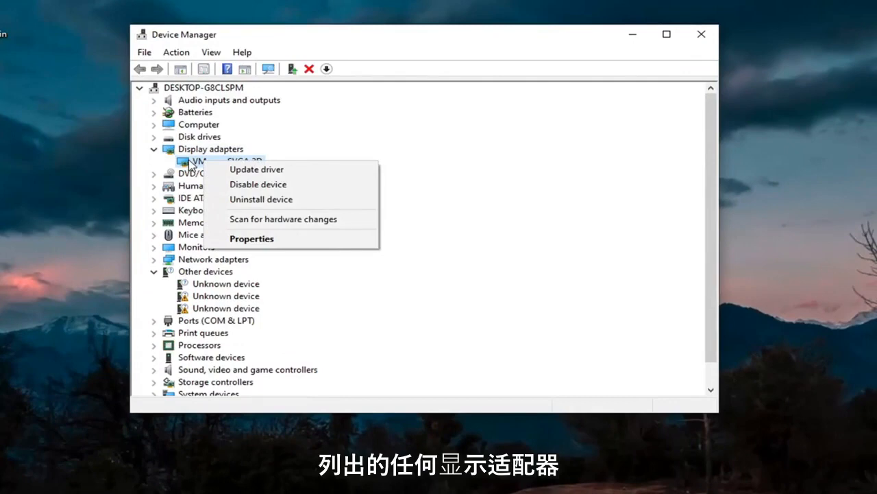
pyautogui.click(251, 238)
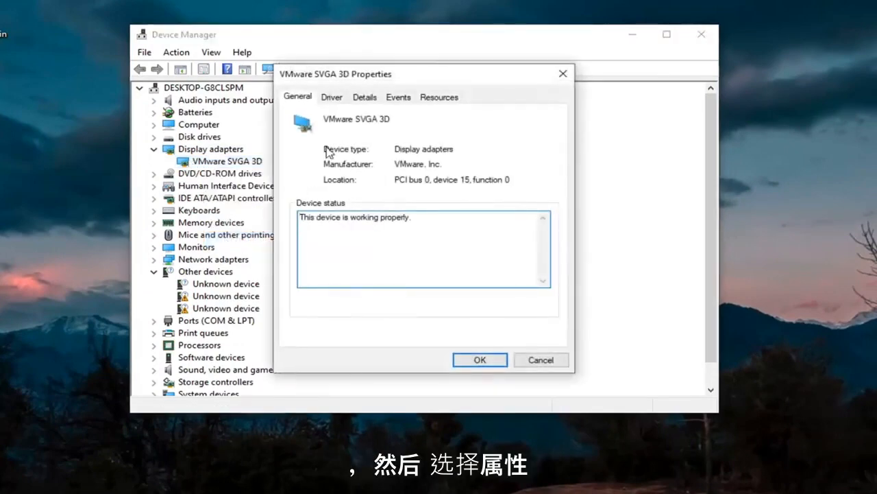
pyautogui.click(331, 97)
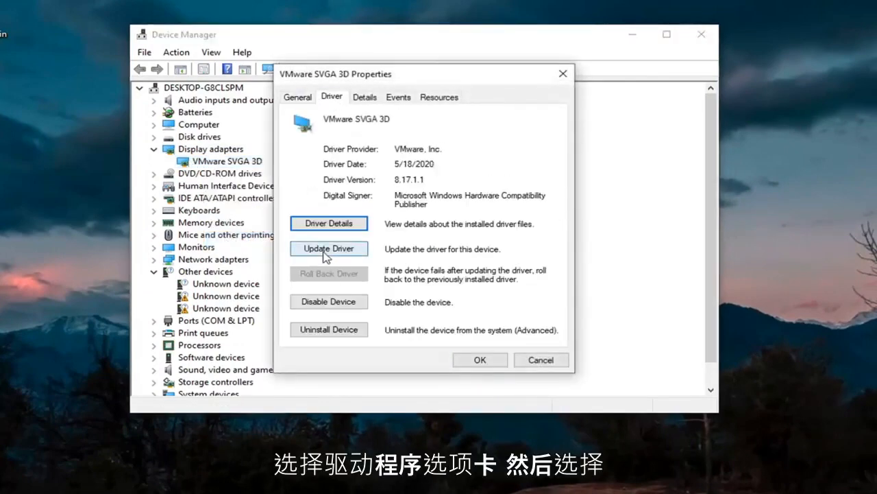
pyautogui.click(328, 248)
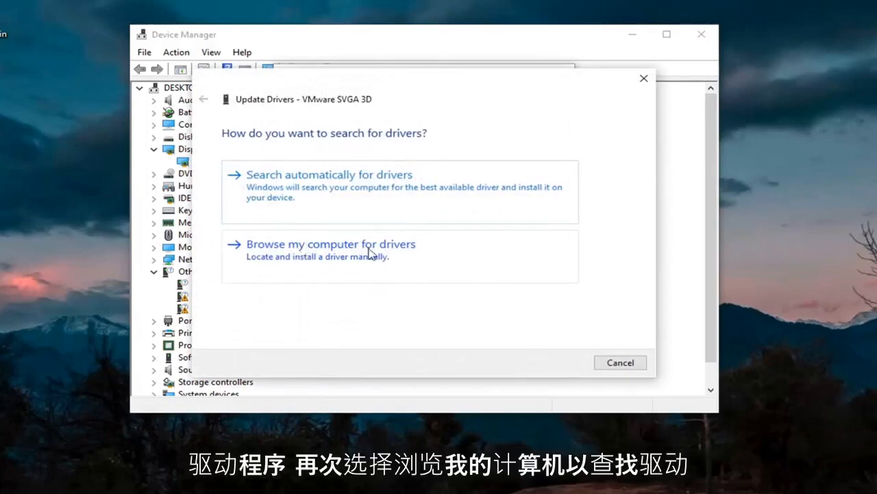
pyautogui.click(330, 244)
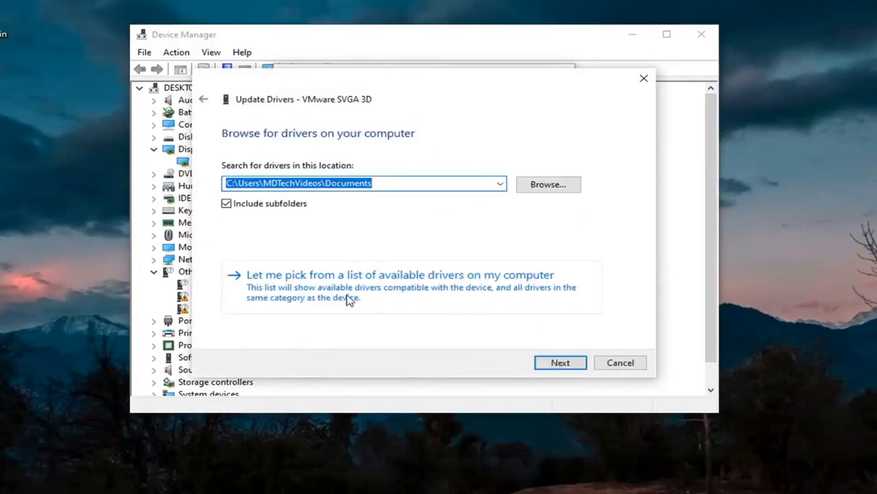
pyautogui.click(399, 275)
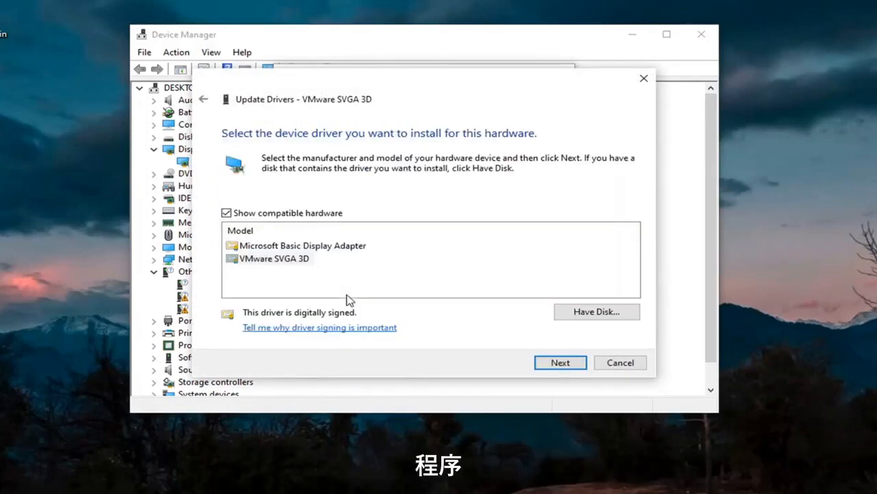
pyautogui.click(275, 258)
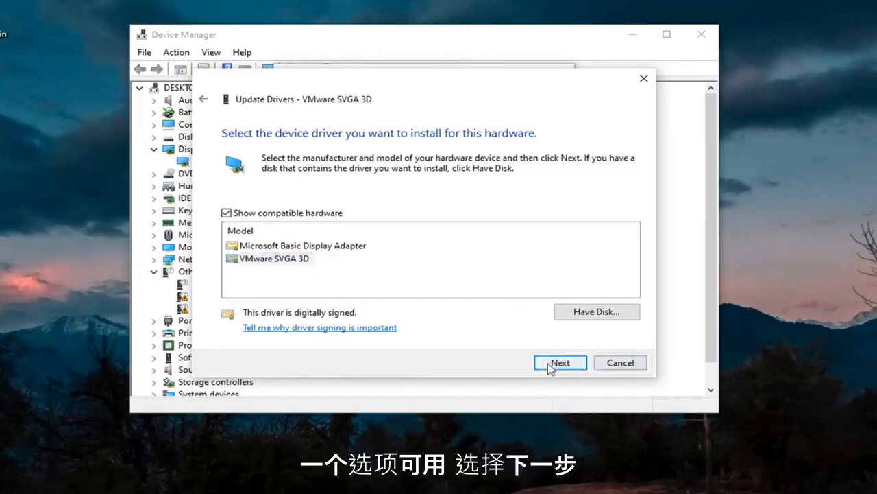
pyautogui.click(560, 362)
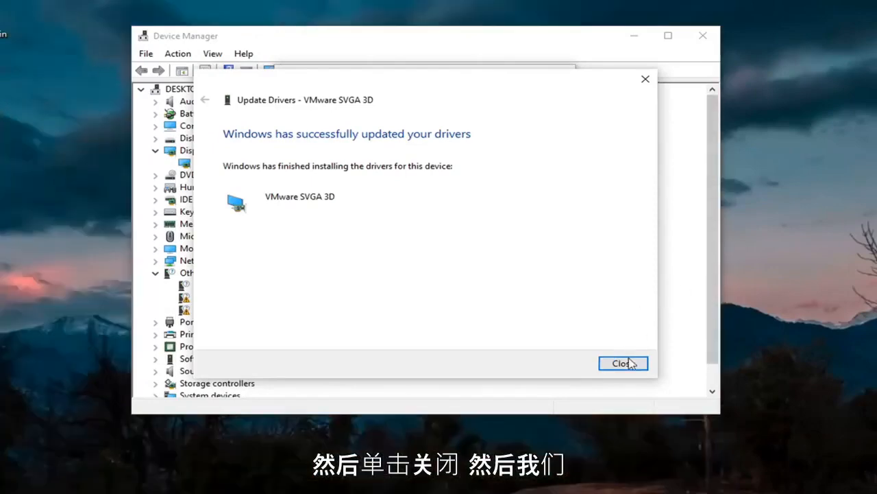
pyautogui.click(622, 363)
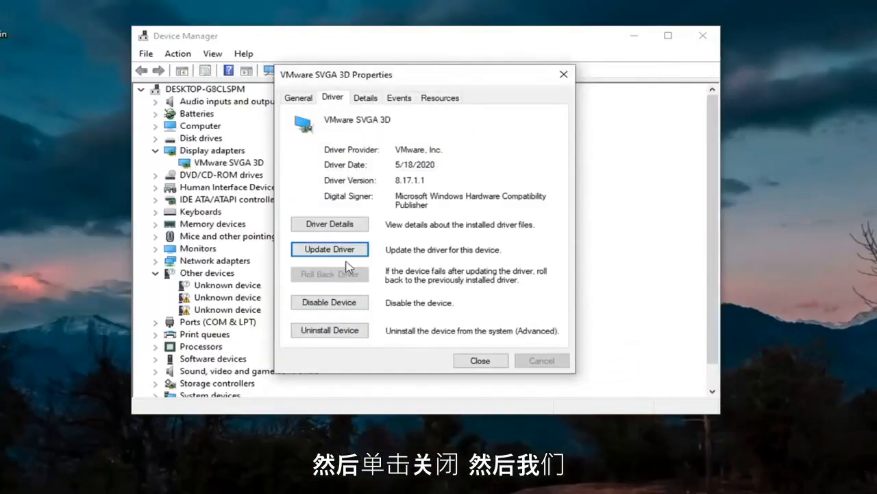
# - Uncheck the power-saving turn-off option for the USB 3.1 host controller and apply
pyautogui.click(480, 359)
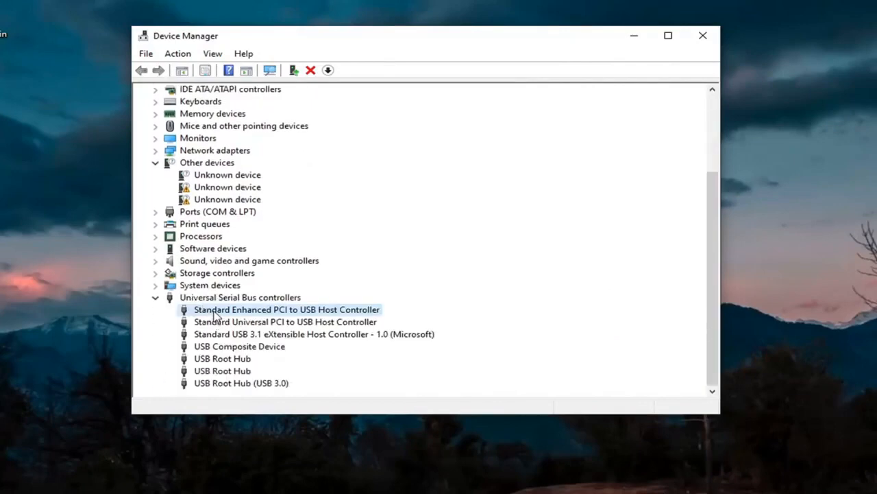
pyautogui.doubleClick(285, 309)
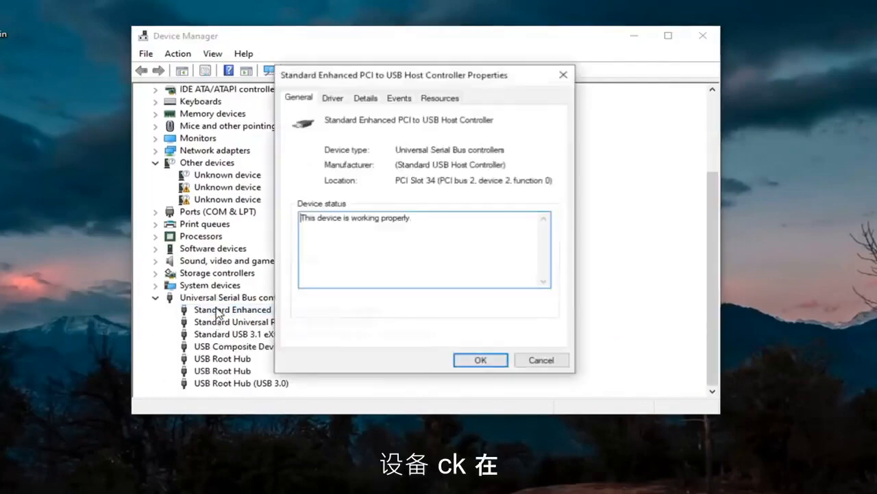
pyautogui.moveTo(479, 95)
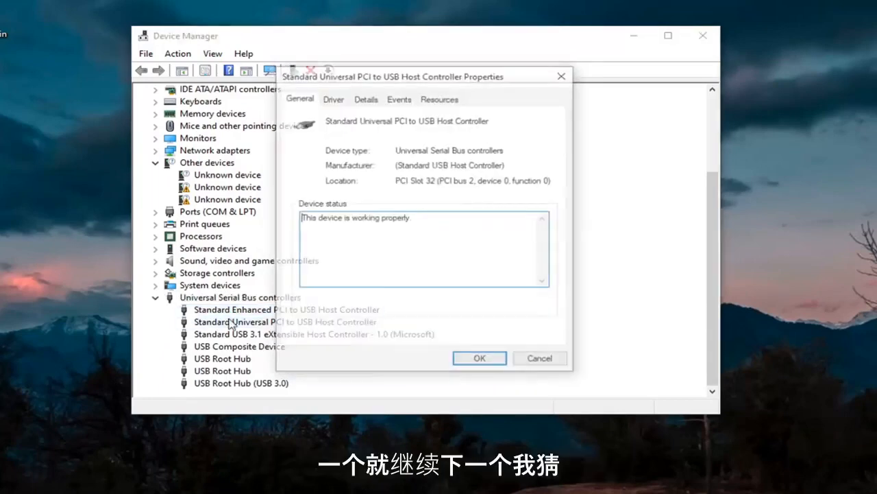
pyautogui.click(479, 358)
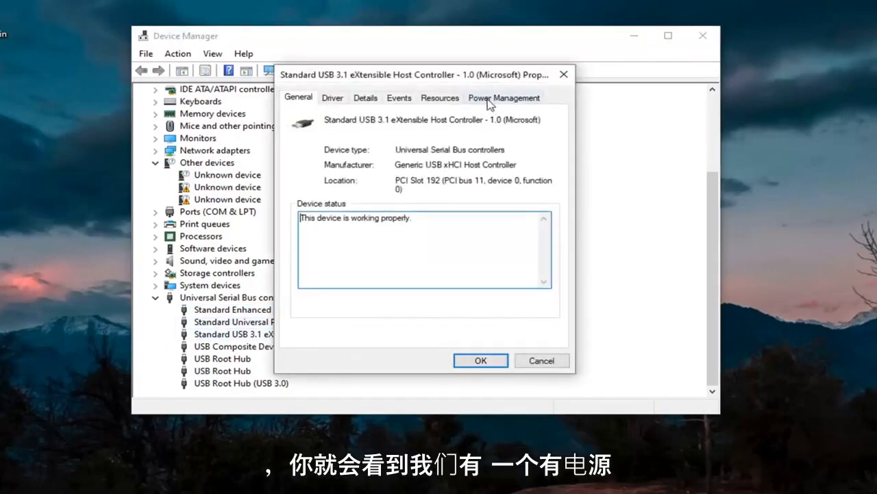
pyautogui.click(504, 97)
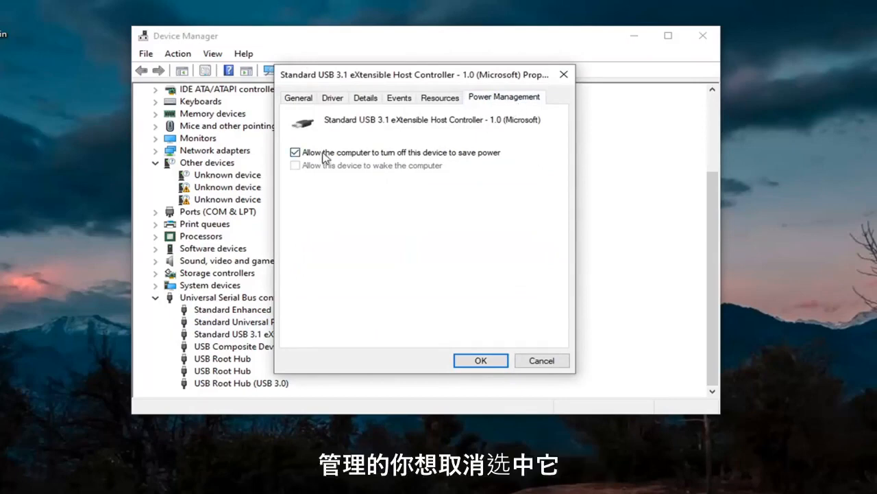
pyautogui.click(295, 152)
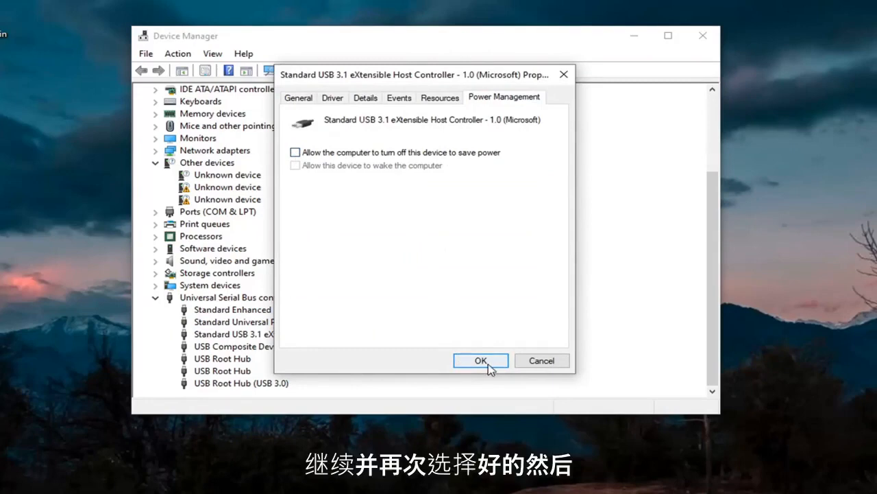
pyautogui.click(481, 360)
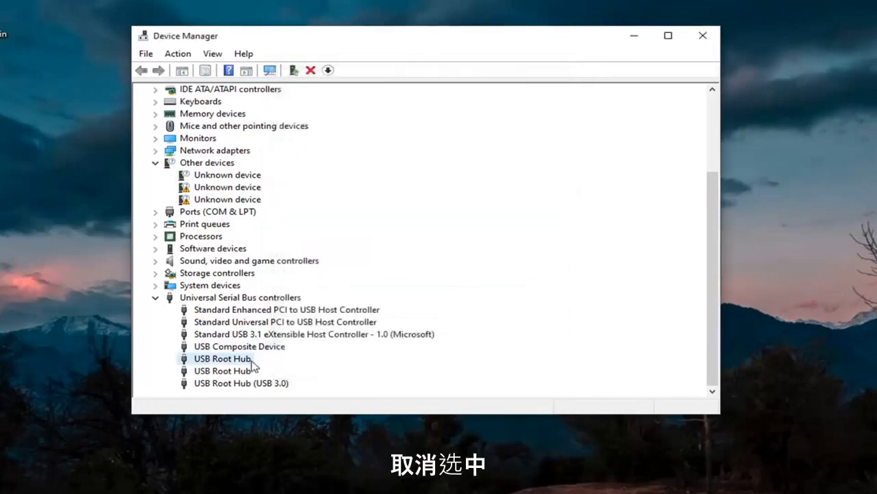
# - Disable the power-saving turn-off option for USB Root Hub (USB 3.0) and apply
pyautogui.doubleClick(222, 358)
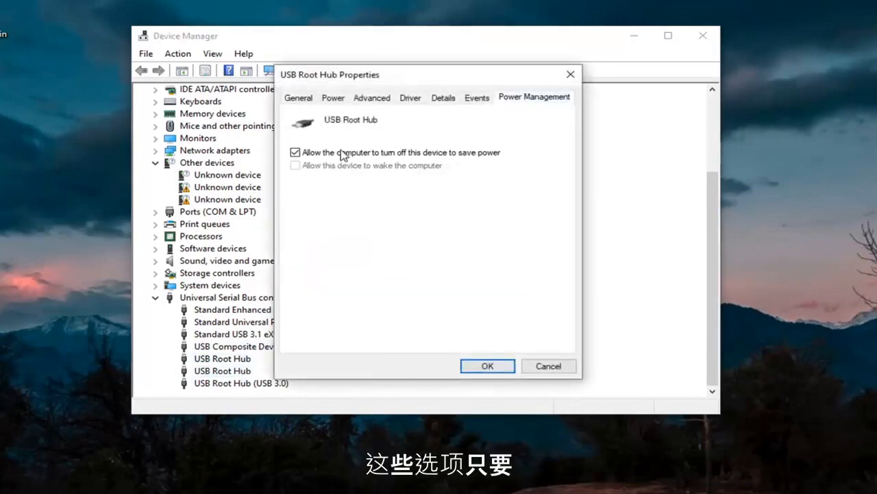
pyautogui.click(487, 366)
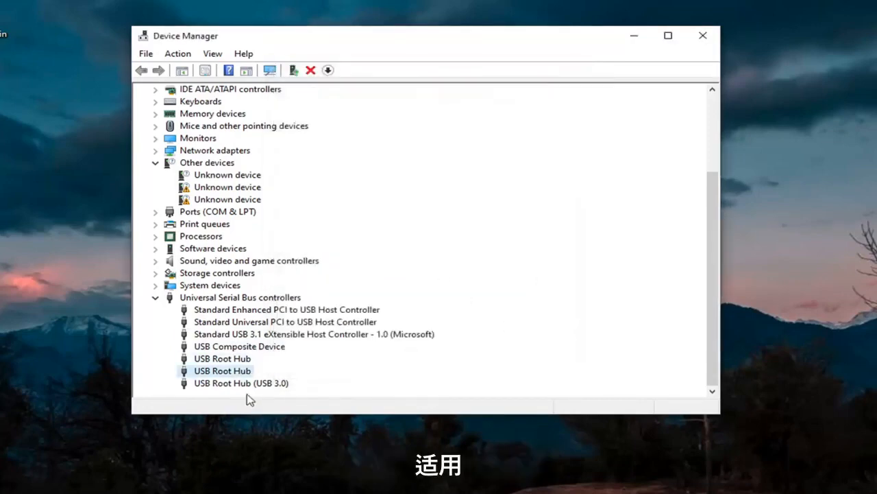
pyautogui.doubleClick(241, 383)
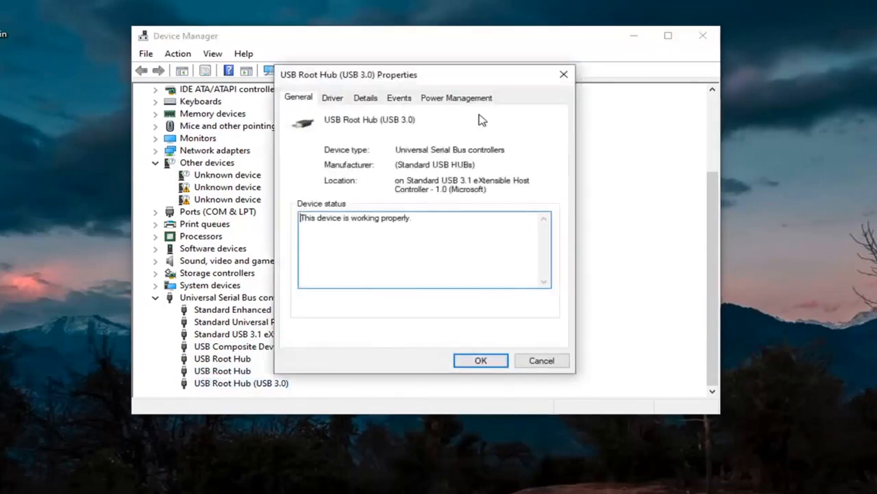
pyautogui.click(456, 97)
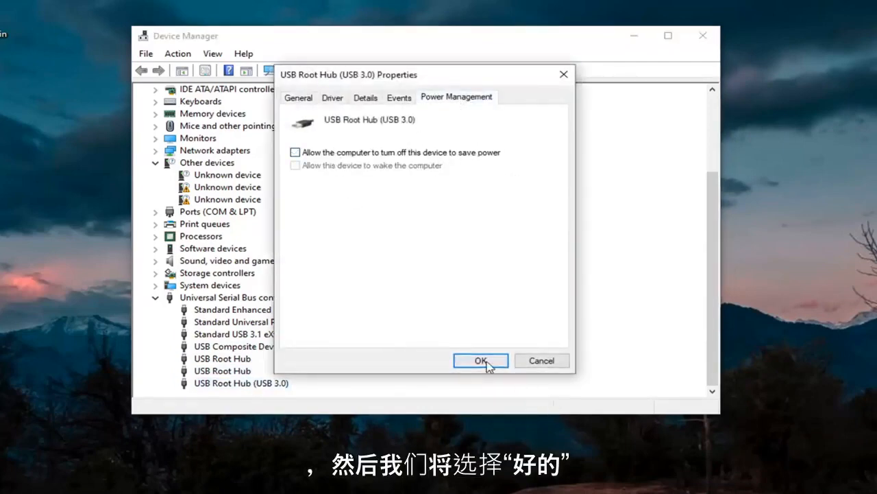
pyautogui.click(480, 360)
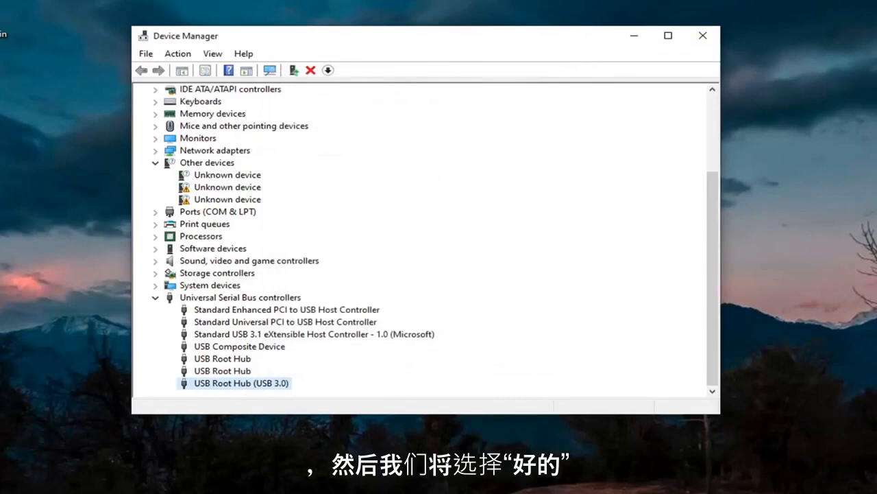